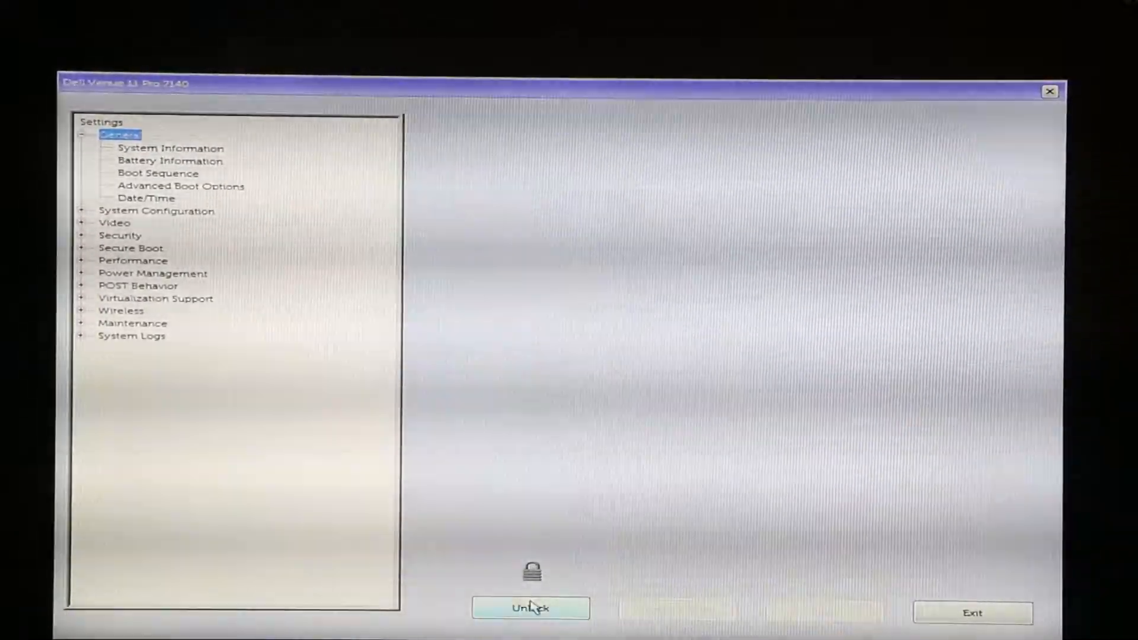
Request unlocking the protected setup to reveal the admin password prompt and system number.
click(531, 609)
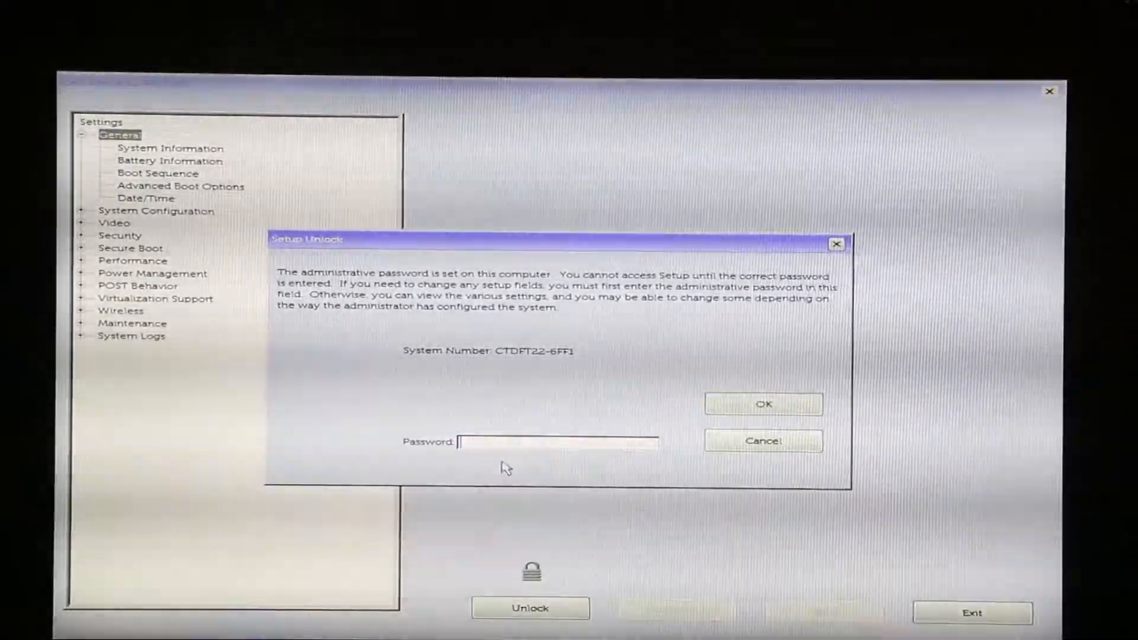
mouse_move(437, 377)
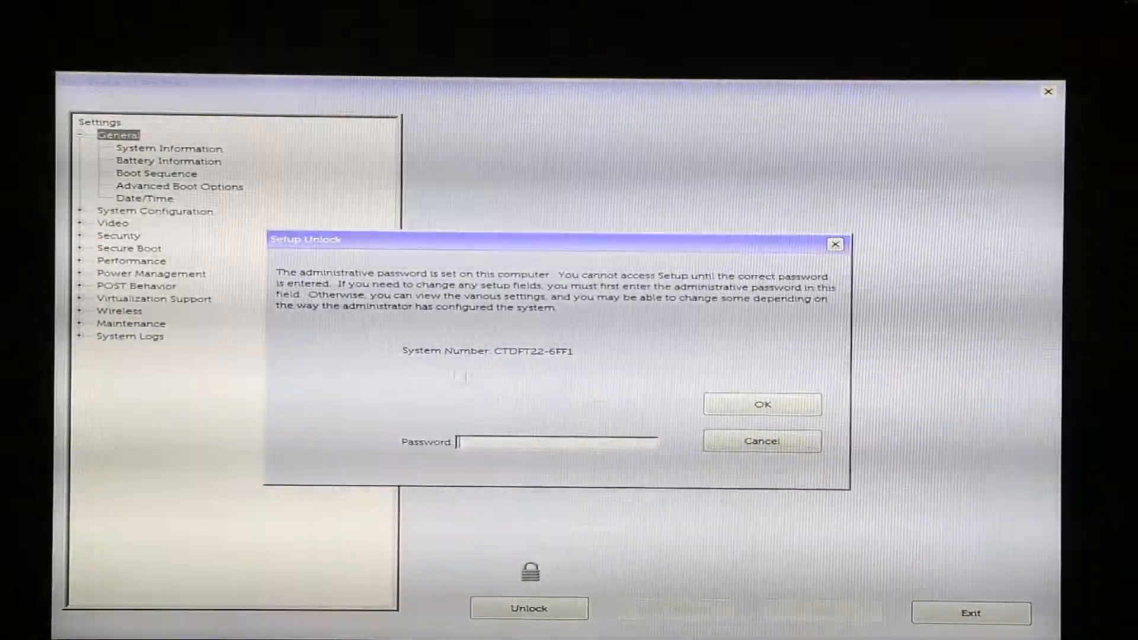
mouse_move(507, 364)
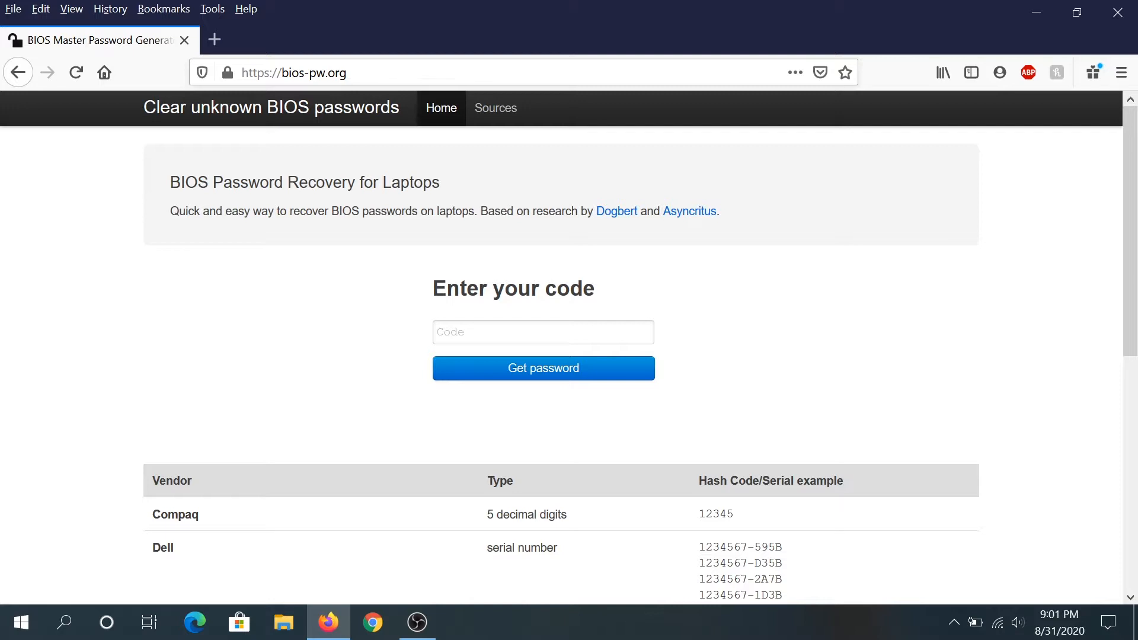
scroll(down, 3)
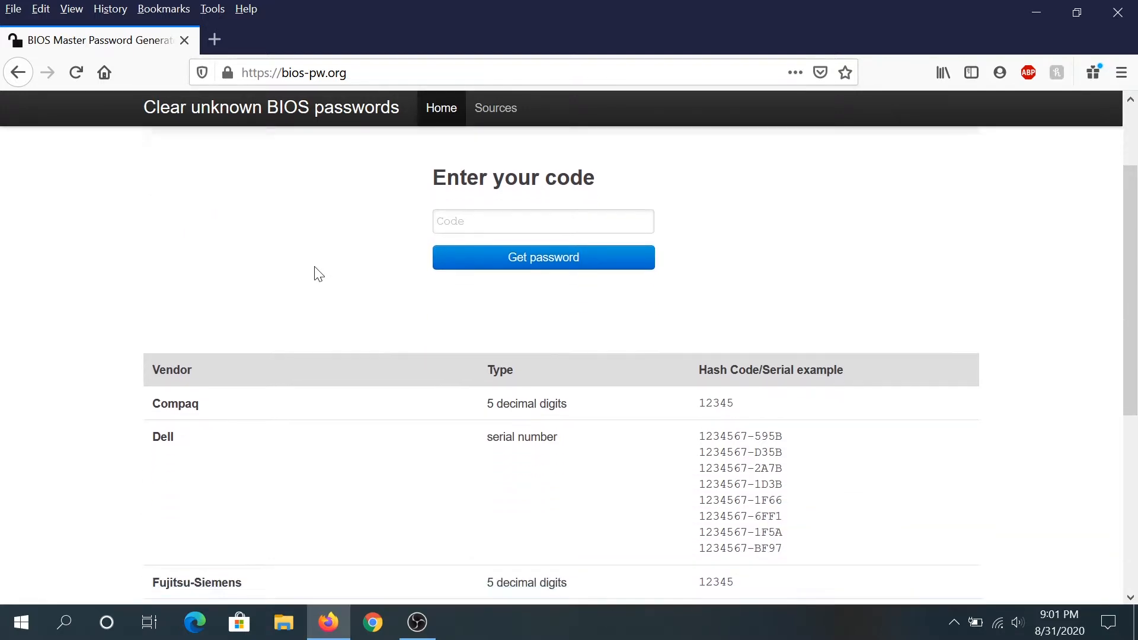
scroll(down, 3)
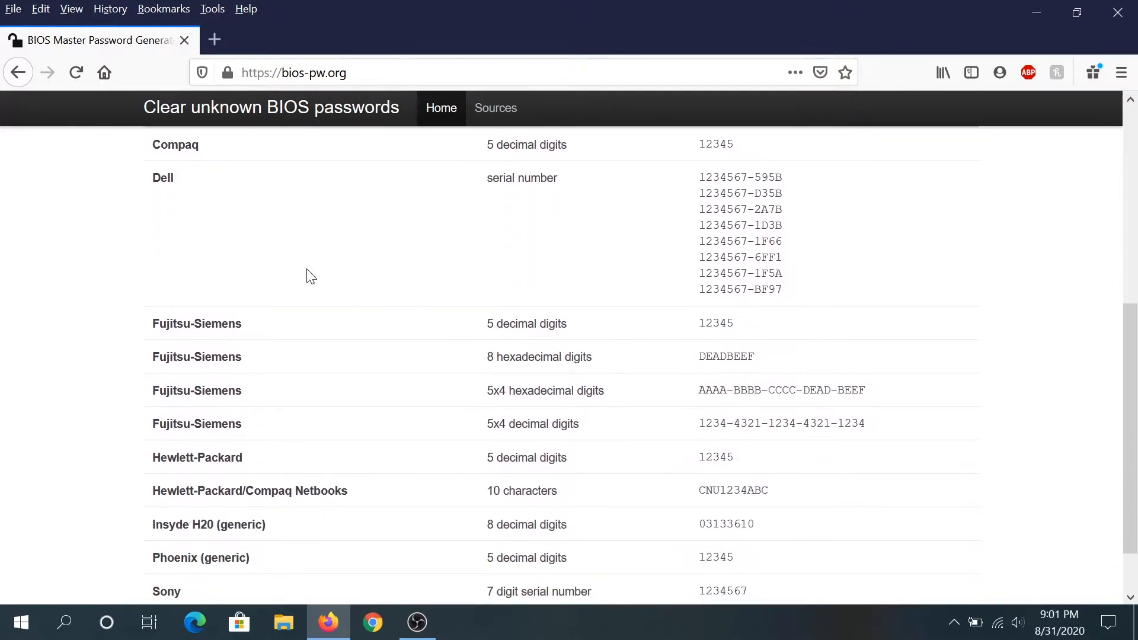
scroll(up, 3)
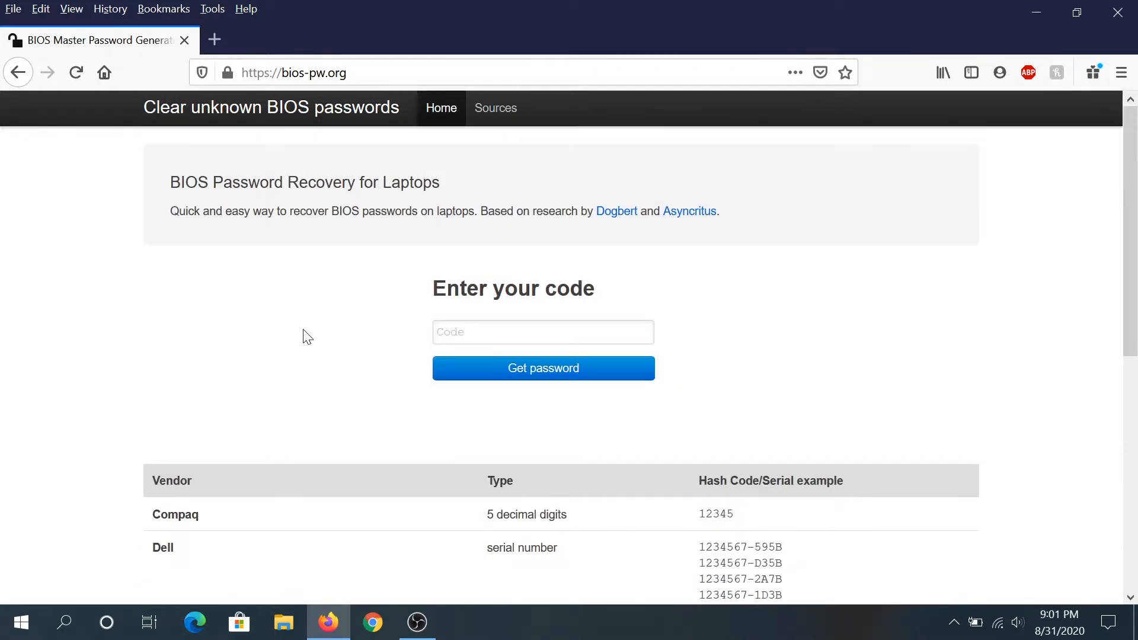
click(542, 332)
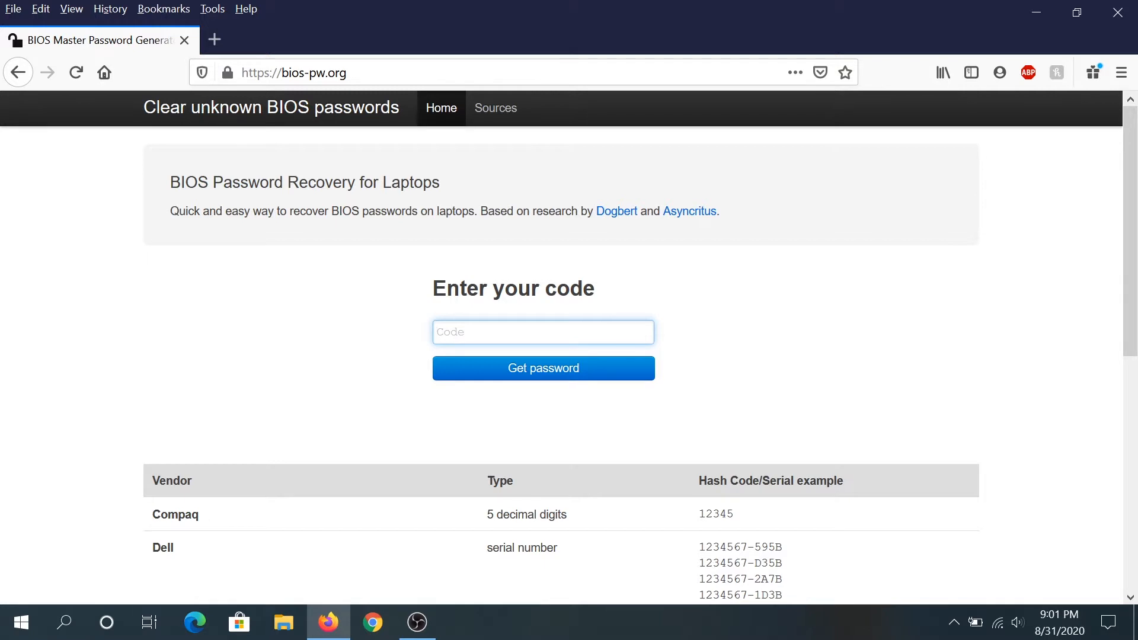
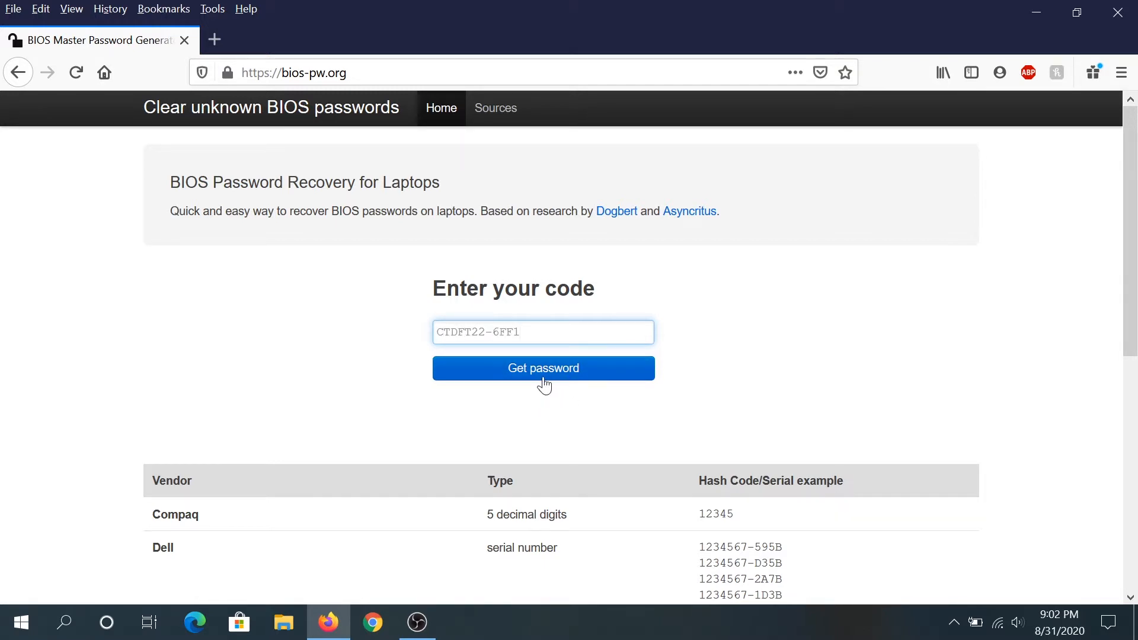
click(543, 368)
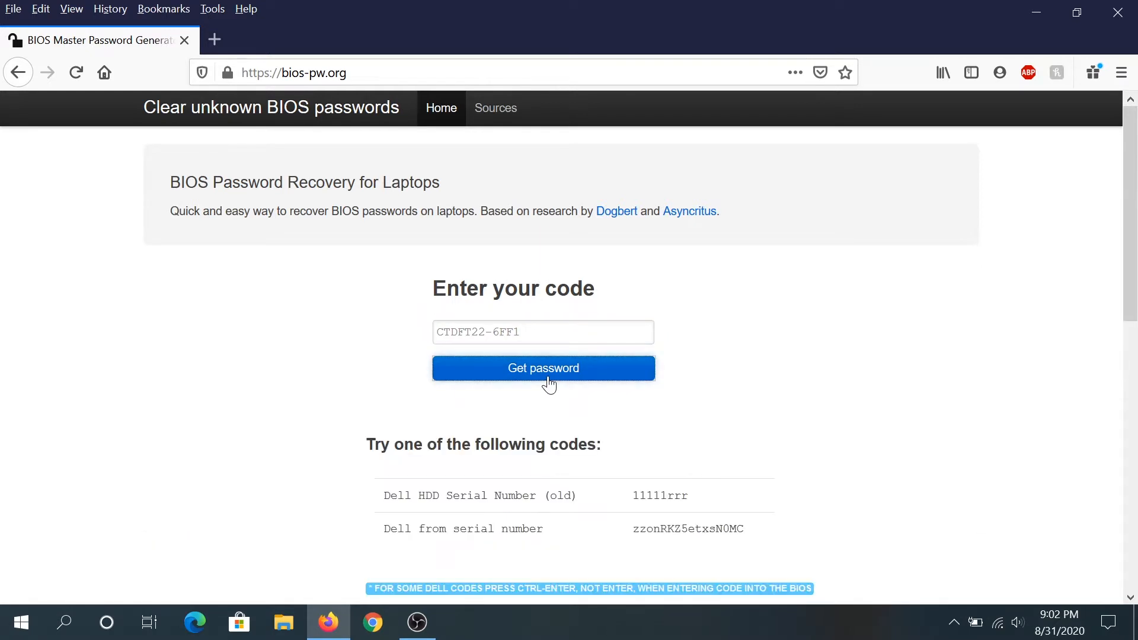
scroll(down, 3)
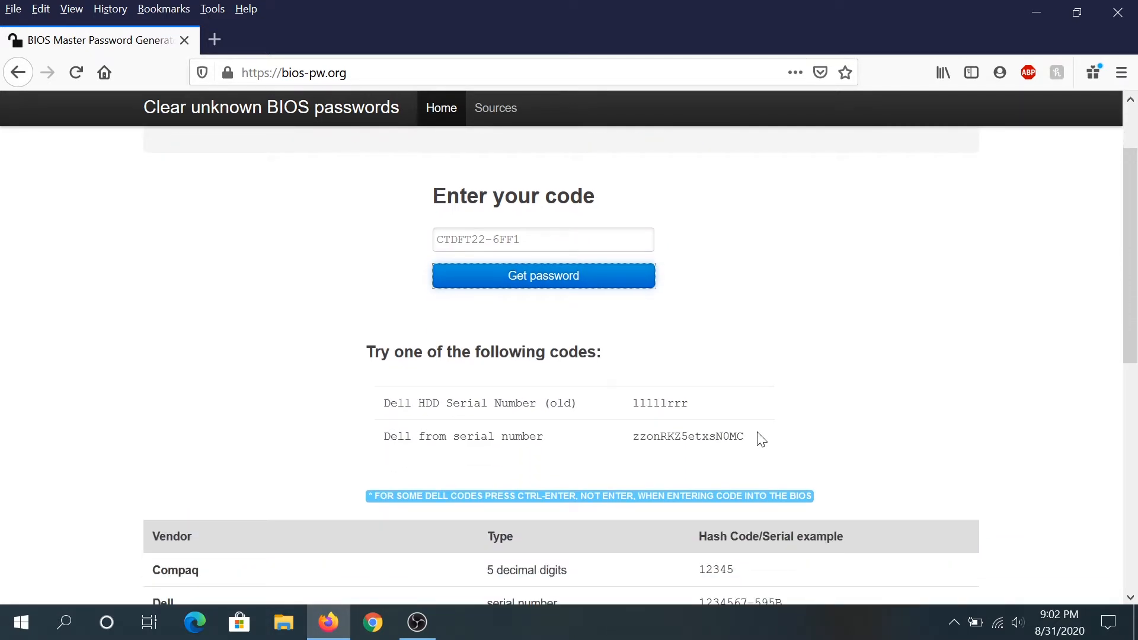
mouse_move(431, 386)
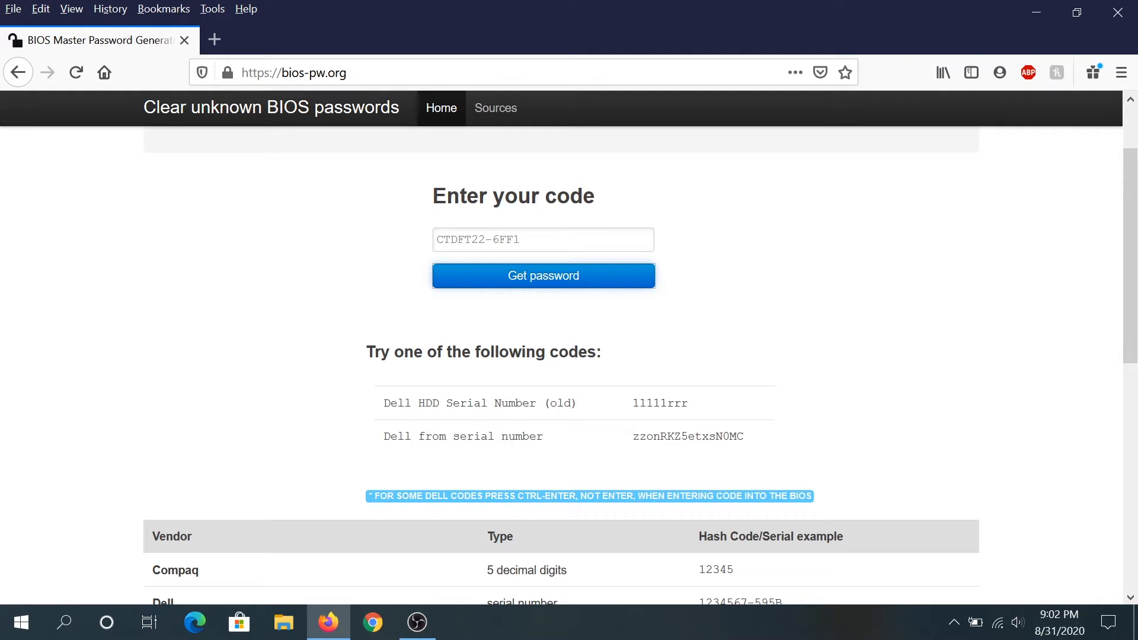
mouse_move(633, 414)
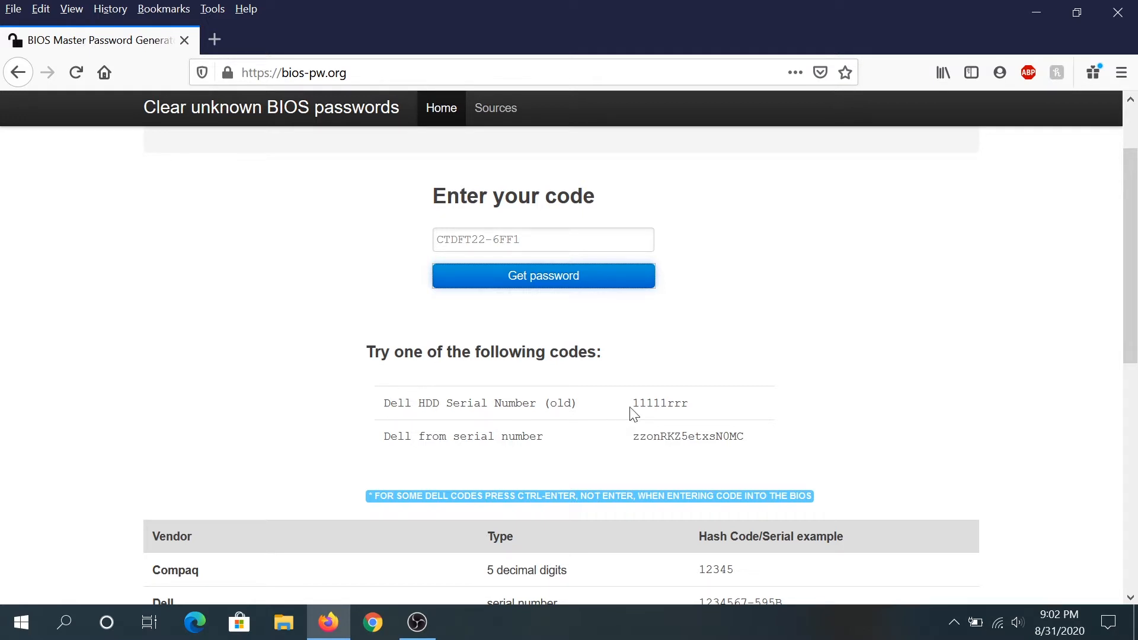
mouse_move(642, 451)
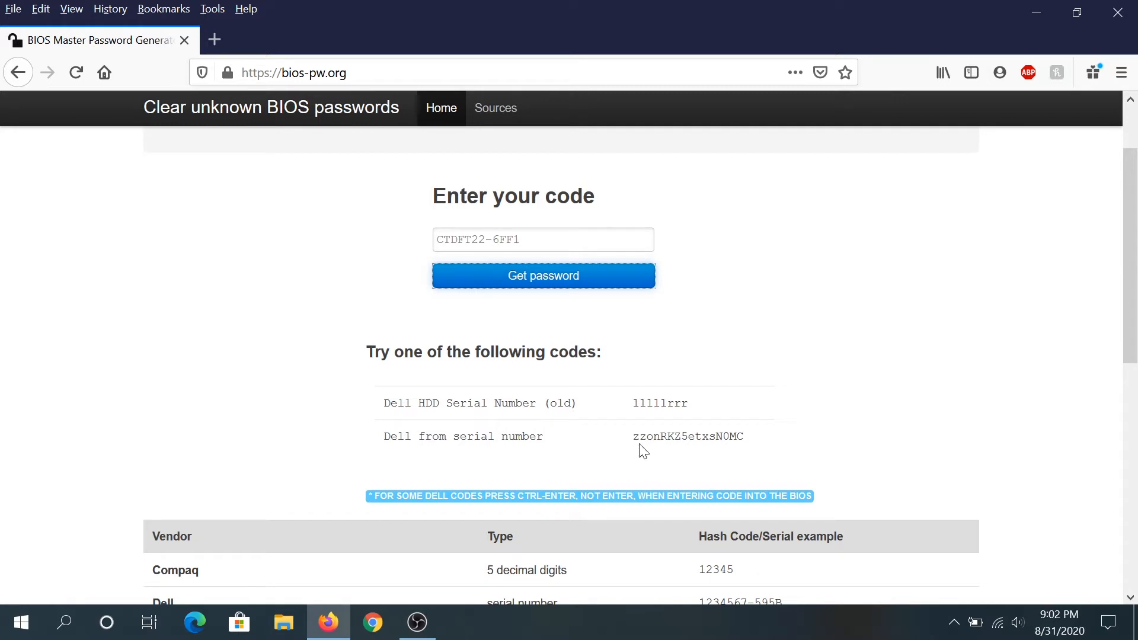
mouse_move(686, 458)
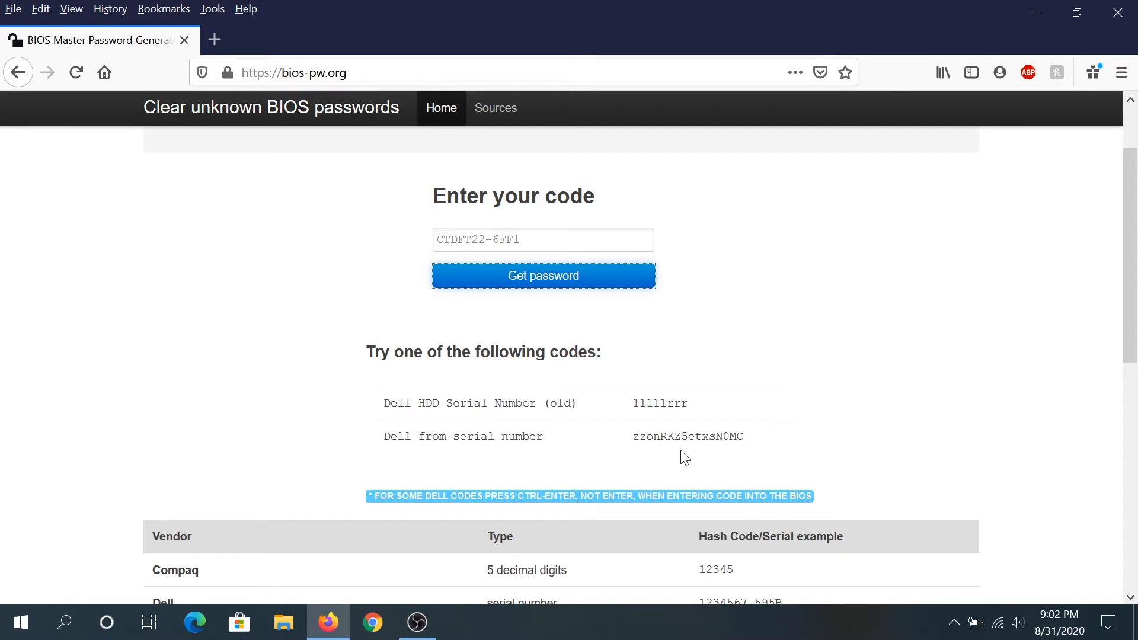
mouse_move(800, 455)
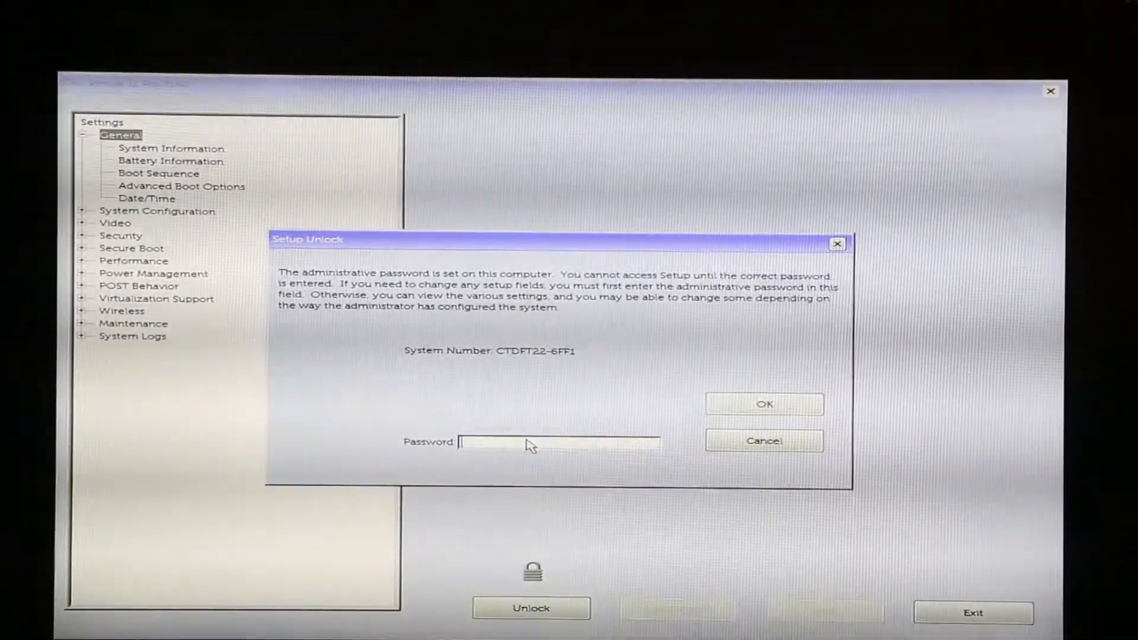
Enter the generated master password and confirm it with Ctrl+Enter to unlock setup.
text(****)
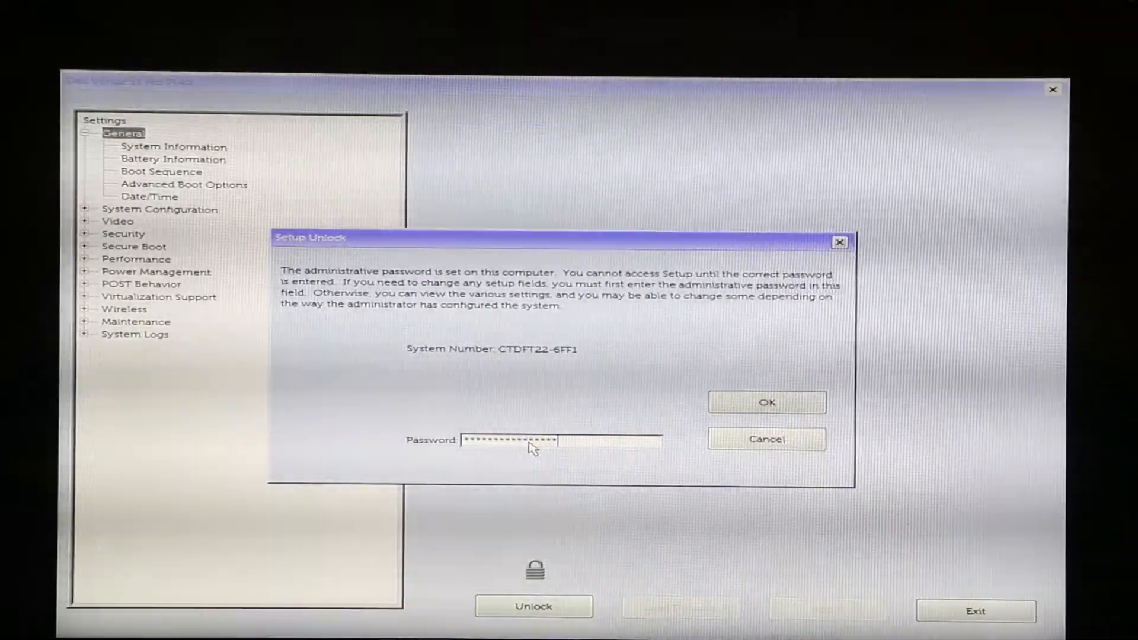
key(ctrl+enter)
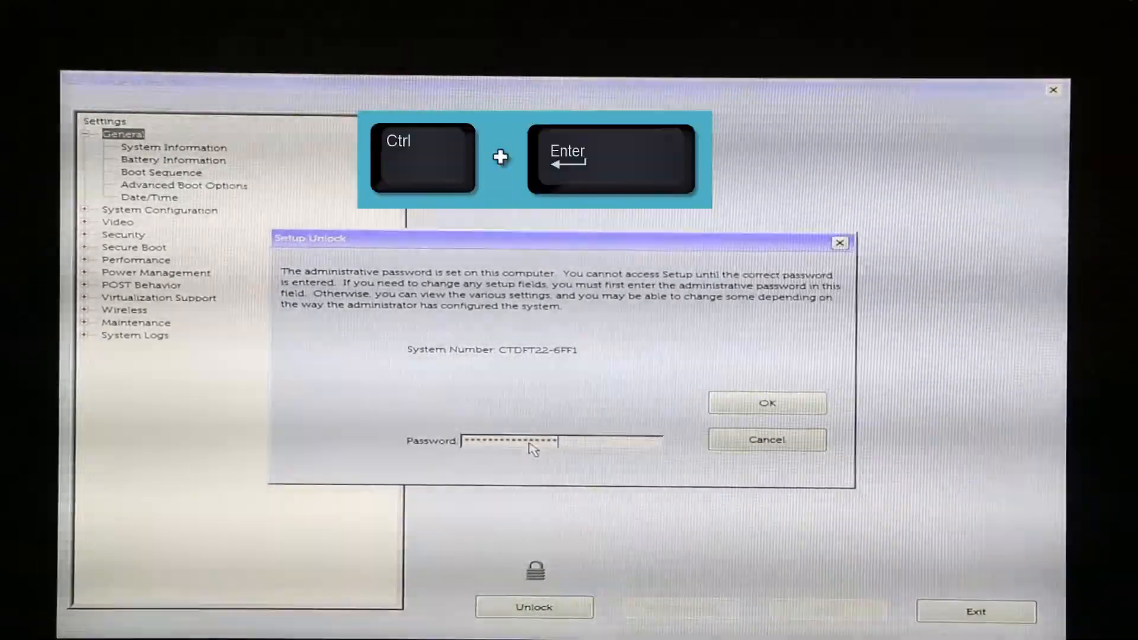